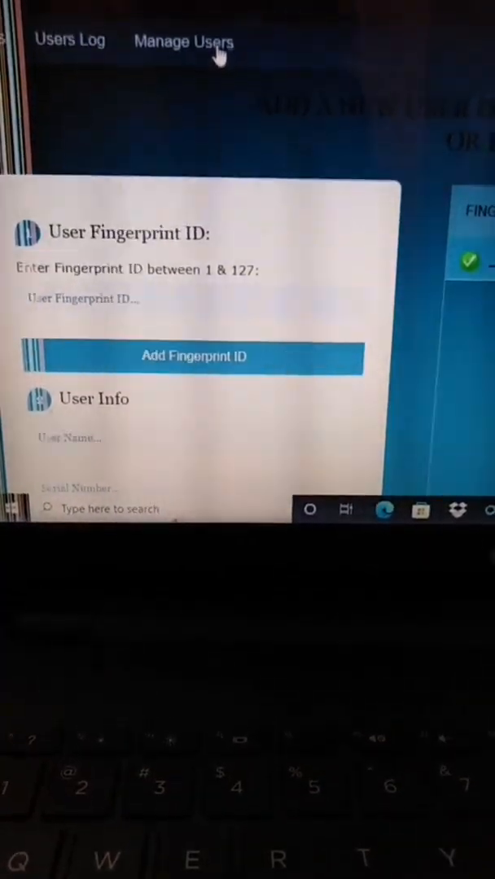
# Fill the Manage Users form entry with the value 1047 for the new user.
pyautogui.scroll(-3)
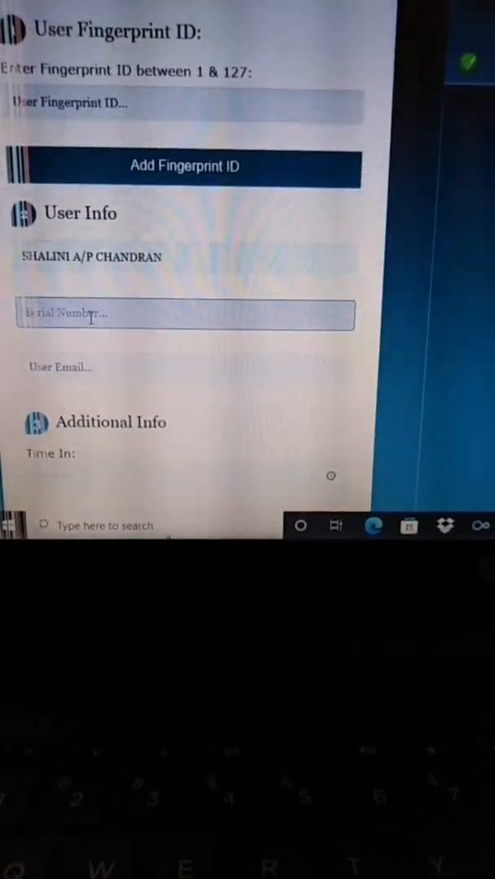
pyautogui.write('1047')
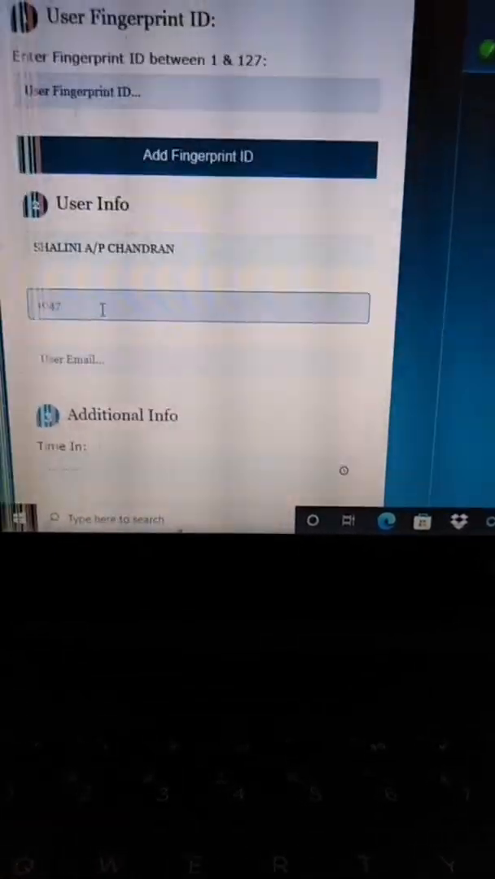
pyautogui.scroll(-3)
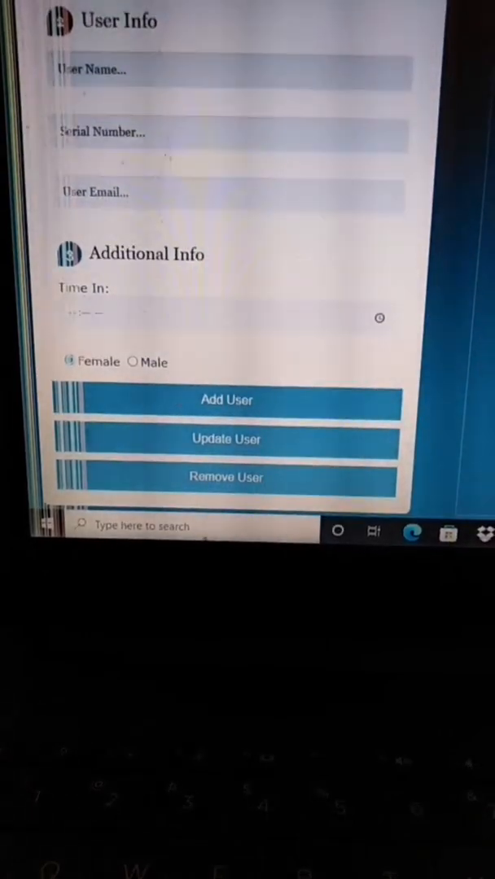
pyautogui.click(227, 401)
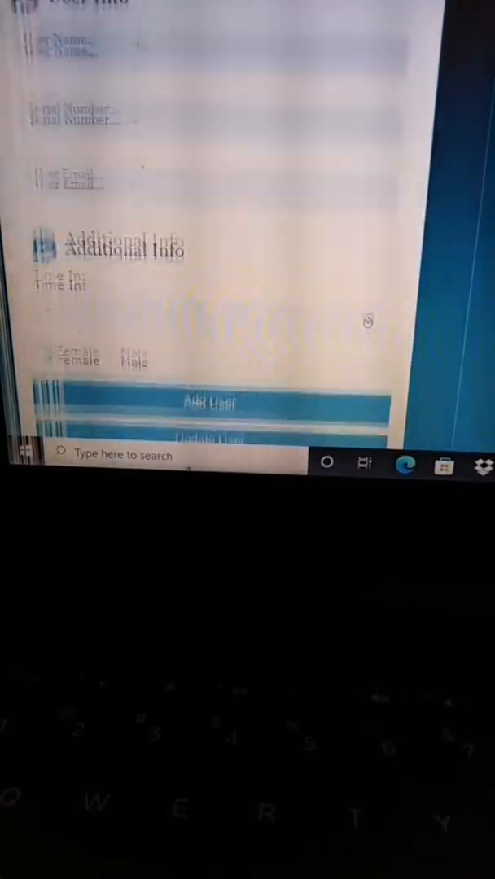
# Go to the Users Log page and bring up the date picker for choosing a log date.
pyautogui.scroll(-3)
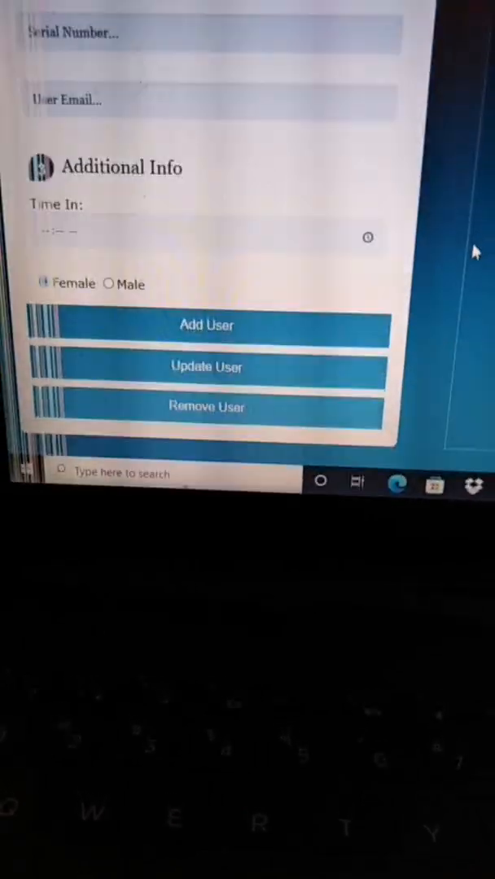
pyautogui.click(205, 326)
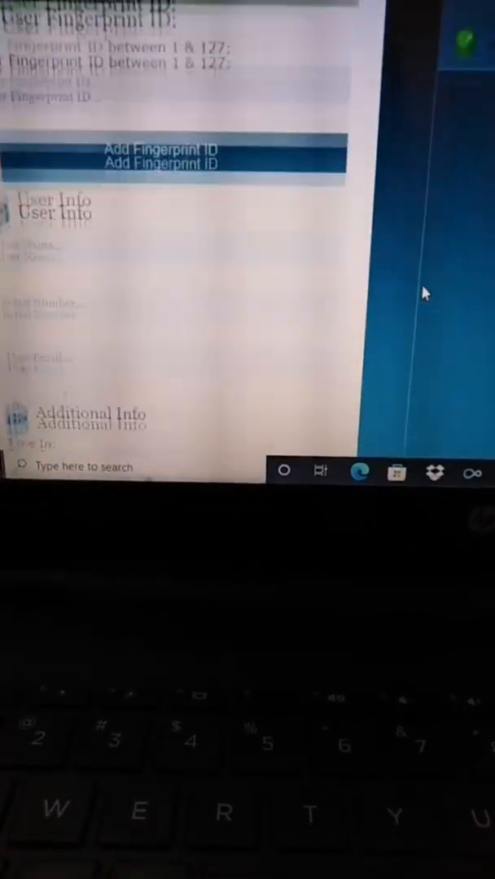
pyautogui.scroll(-3)
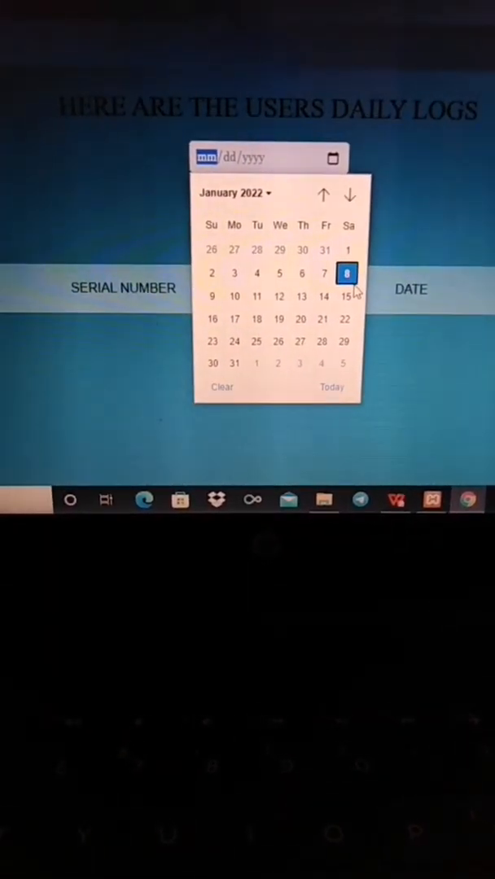
pyautogui.click(345, 272)
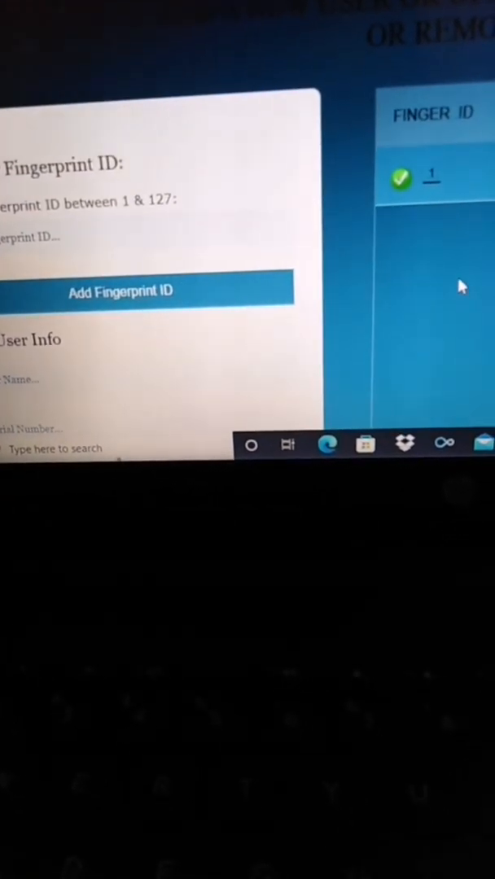
# Scroll down the Manage Users form showing the gender field set to Male.
pyautogui.scroll(-3)
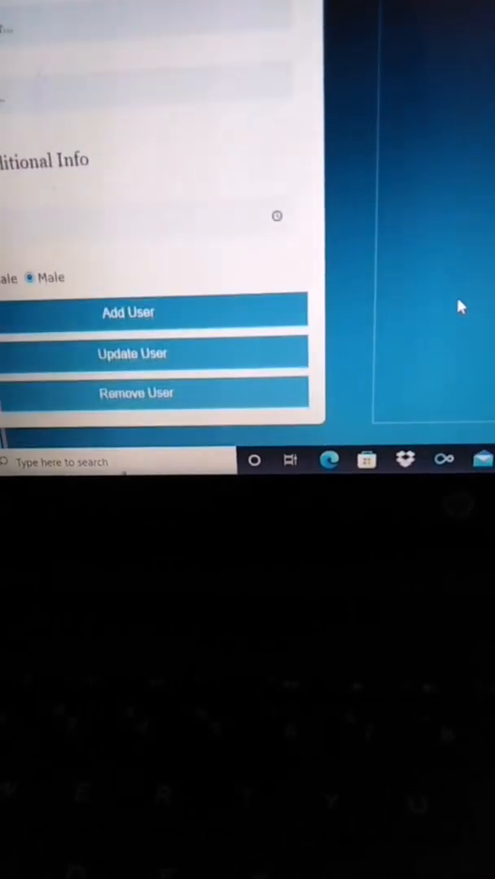